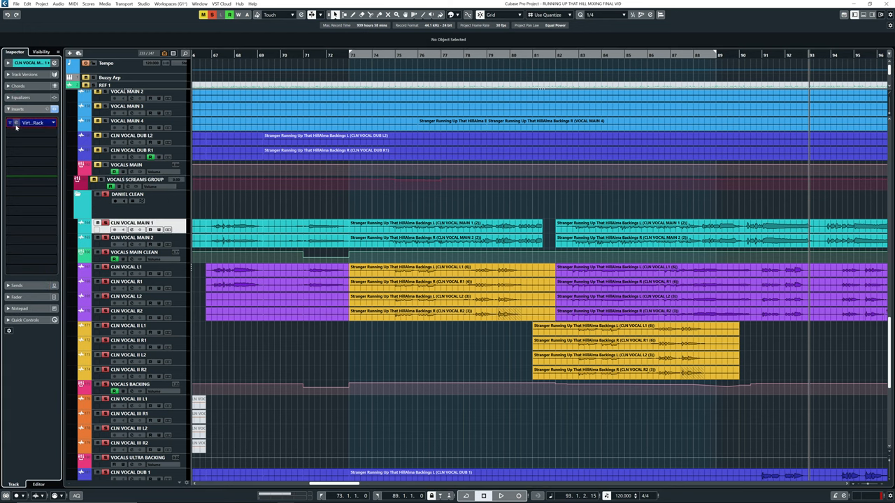
- Show the Virtual Mix Rack on CLN VOCAL MAIN 1, then the vocals group track's insert chain with Pro-Q 3
{"action": "left_click", "coordinate": [30, 123]}
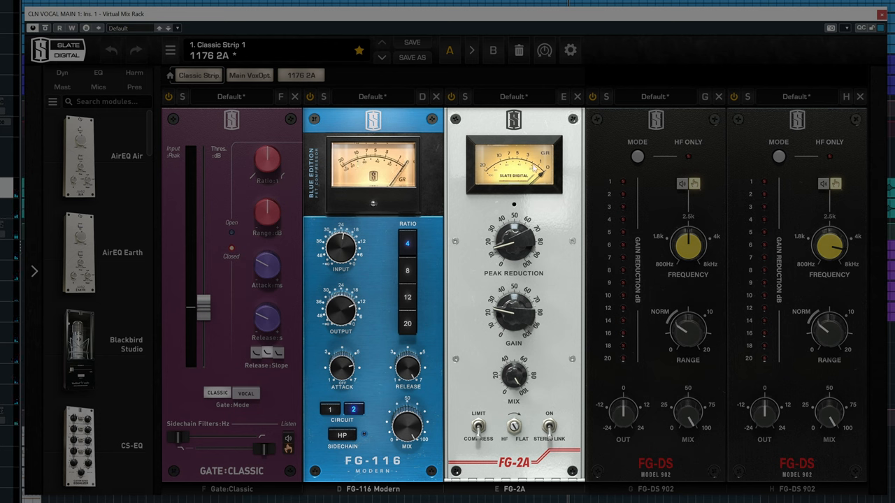
{"action": "mouse_move", "coordinate": [477, 220]}
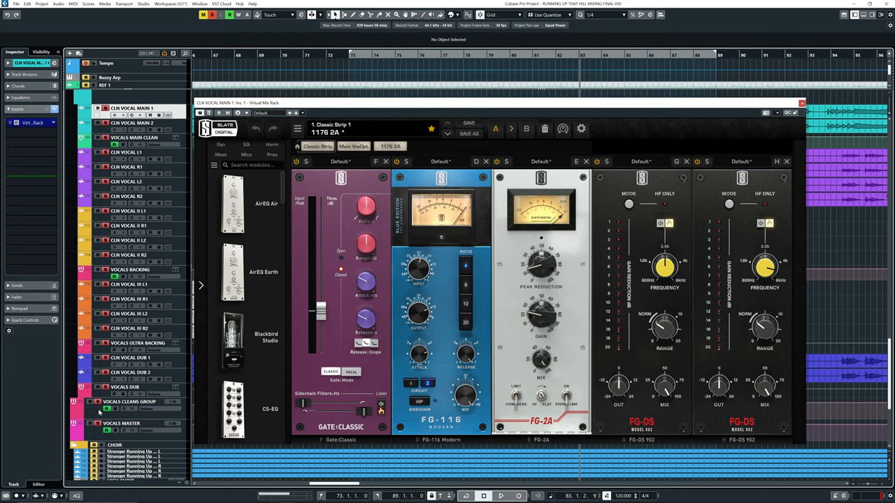
{"action": "left_click", "coordinate": [129, 402]}
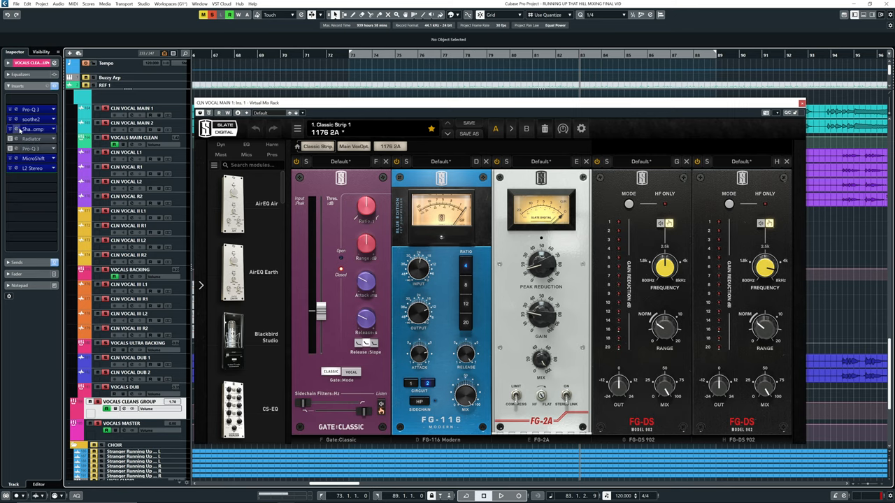